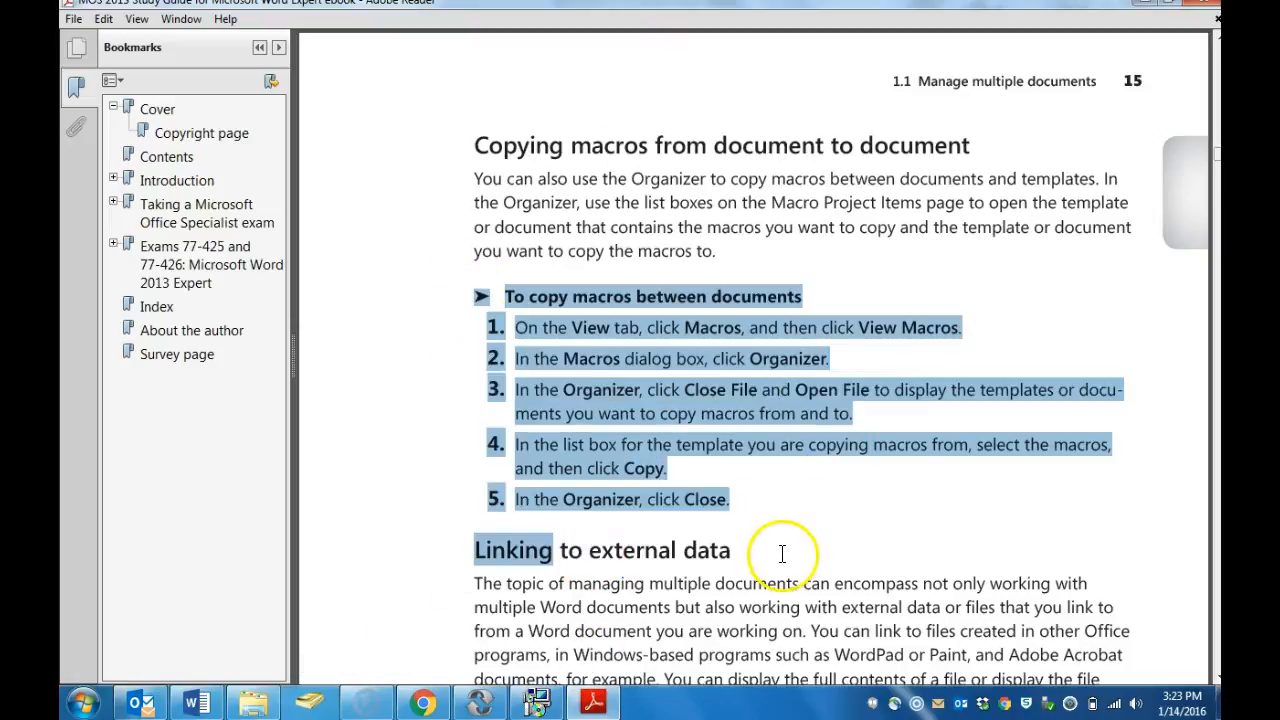
# - Switch to Word, dismiss the leftover Organizer, and bring up the Macros dialog from the View tab
pyautogui.click(770, 404)
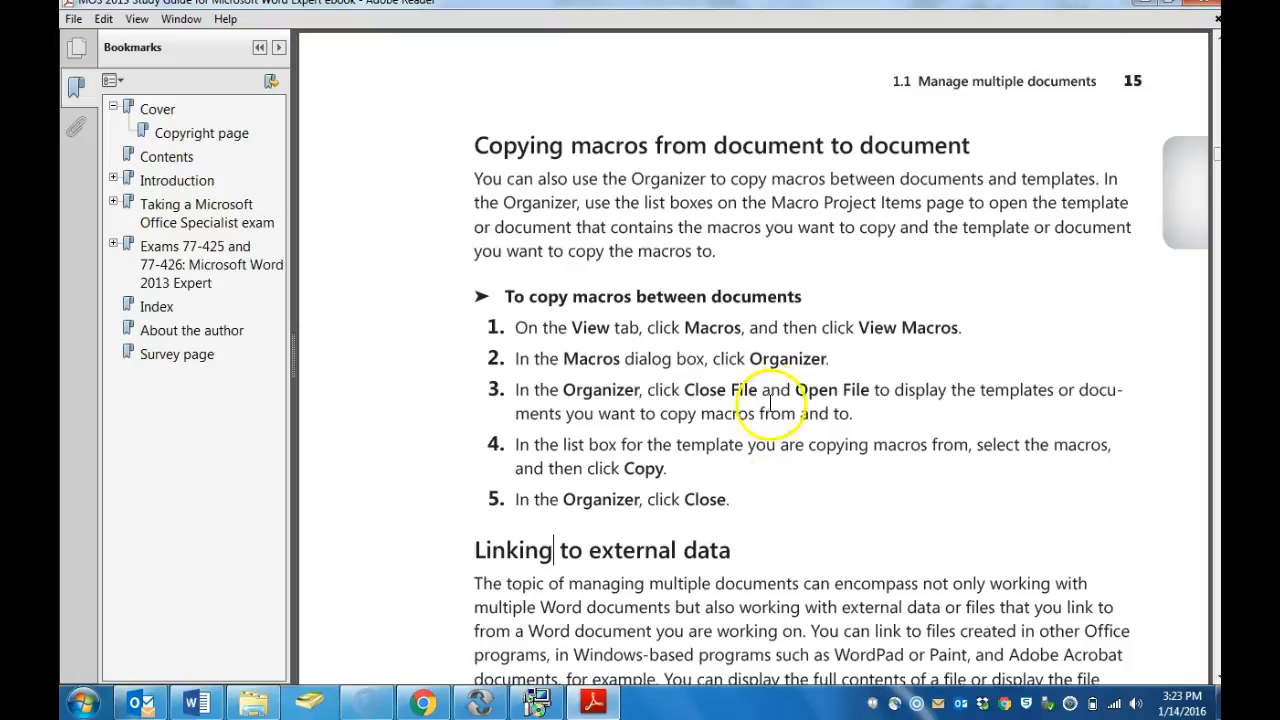
pyautogui.moveTo(204, 700)
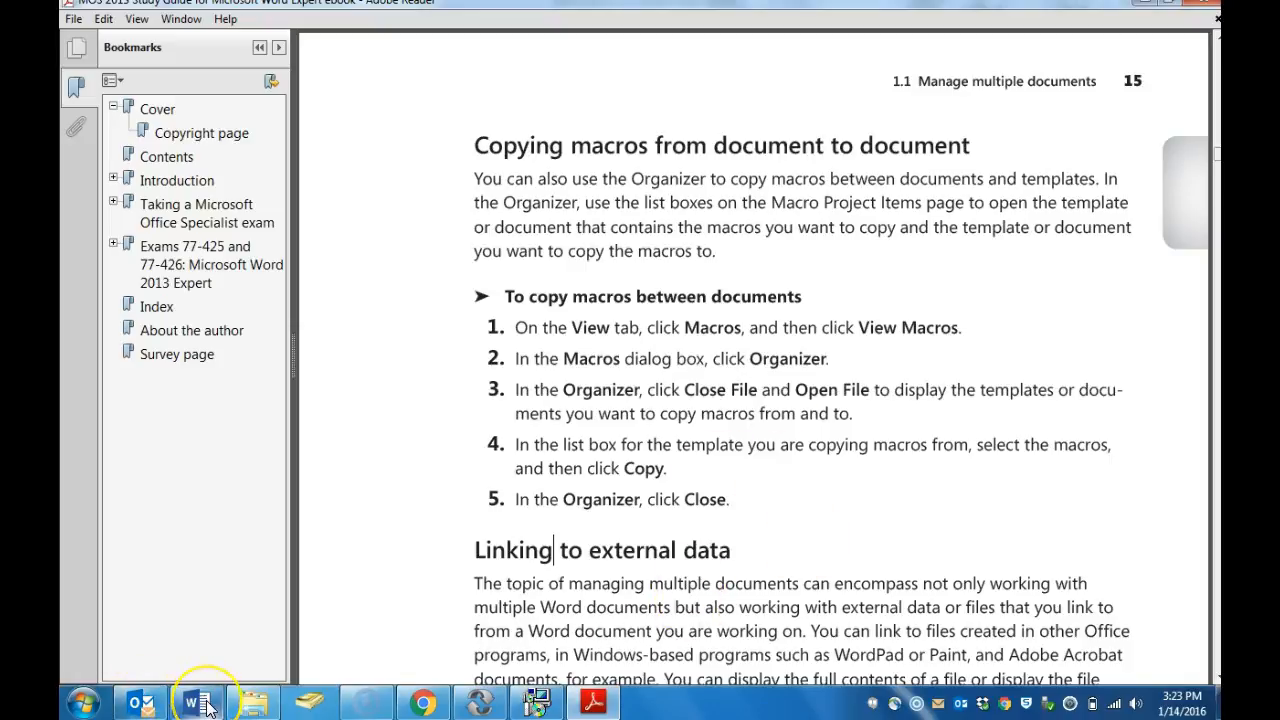
pyautogui.click(196, 702)
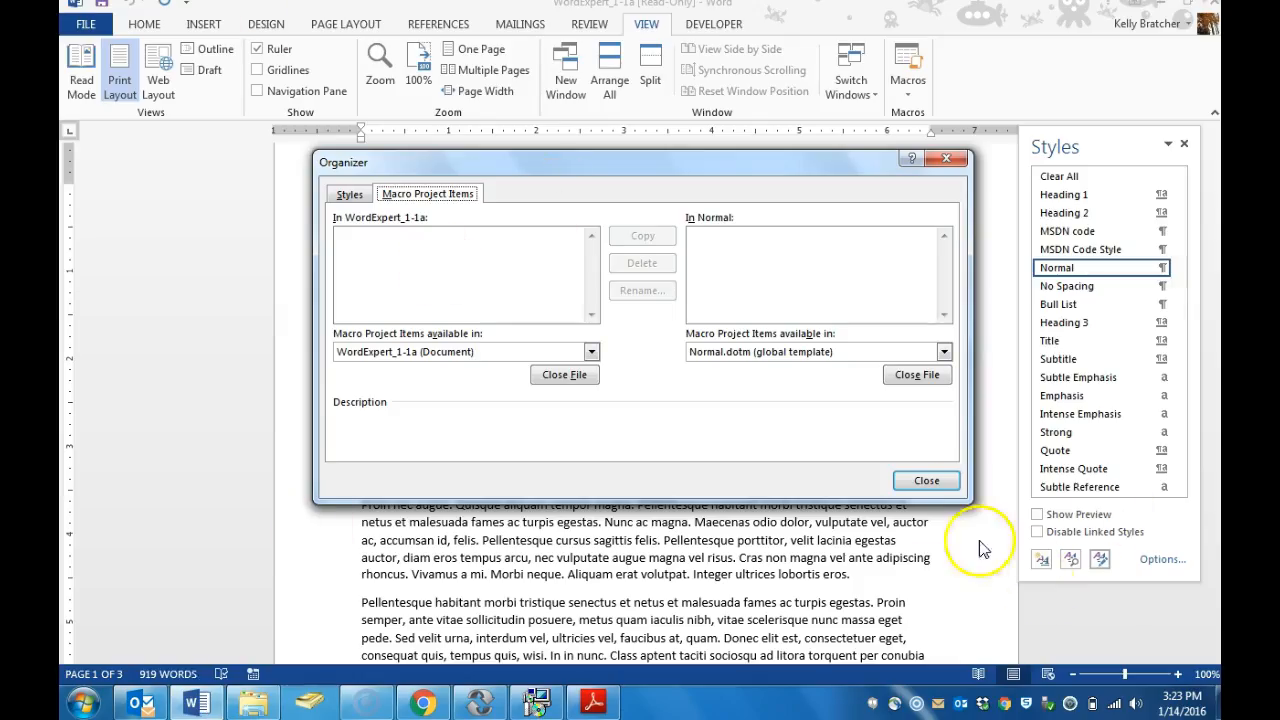
pyautogui.click(924, 480)
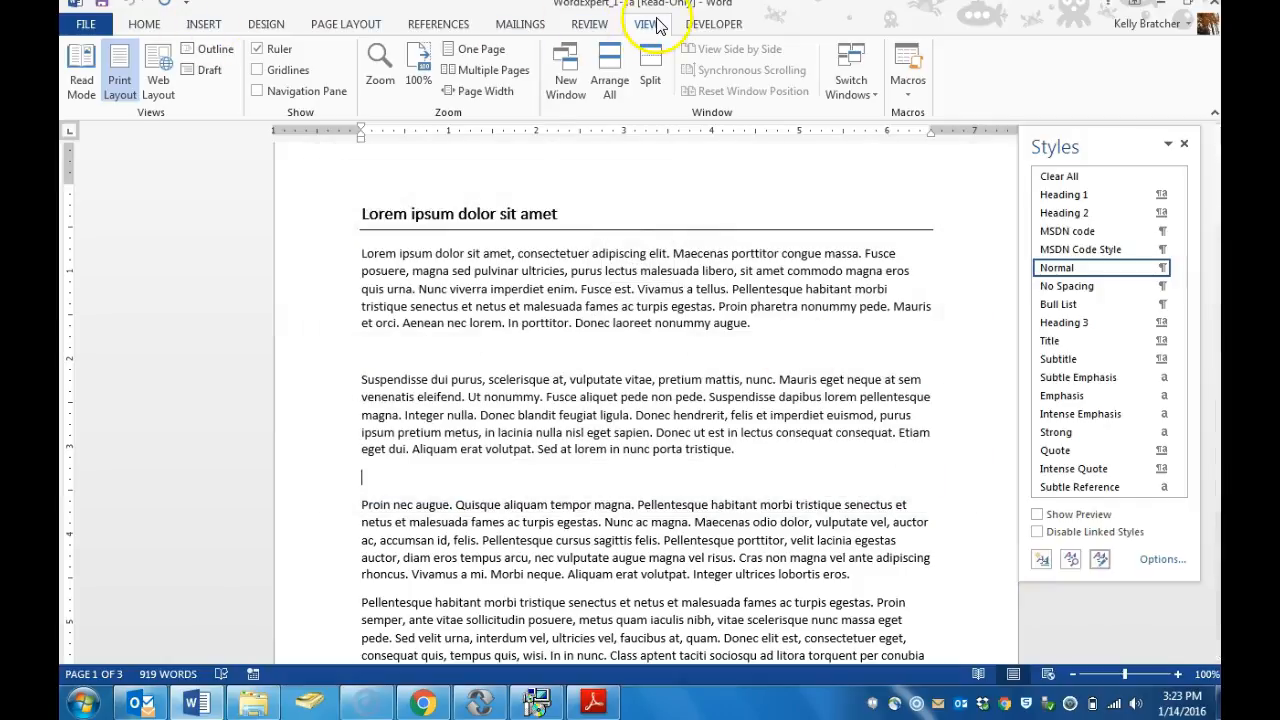
pyautogui.moveTo(900, 68)
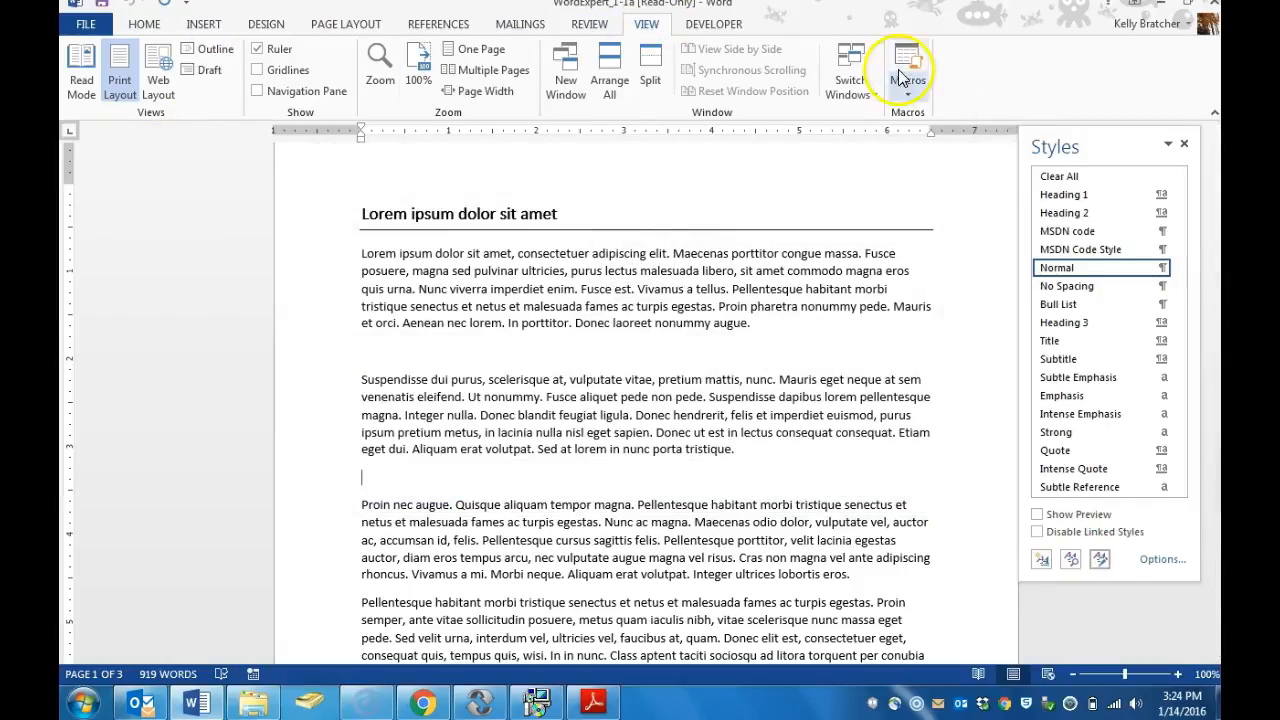
pyautogui.click(906, 70)
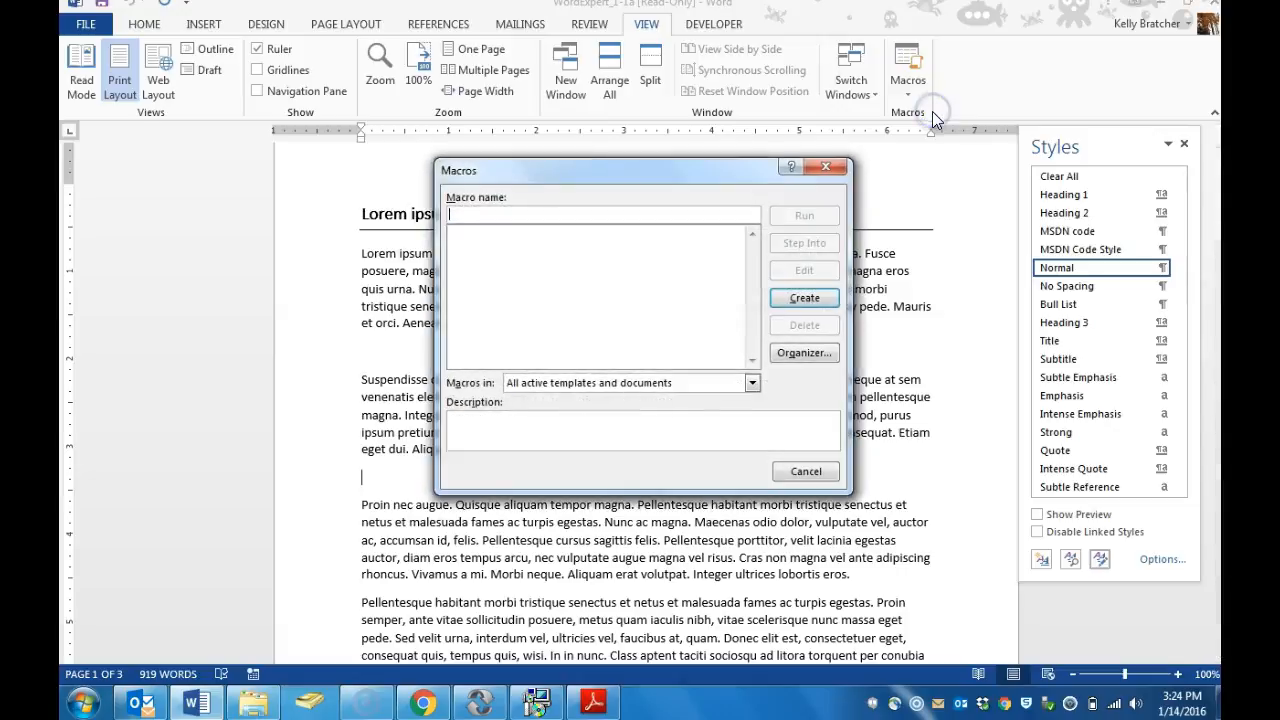
pyautogui.moveTo(804, 352)
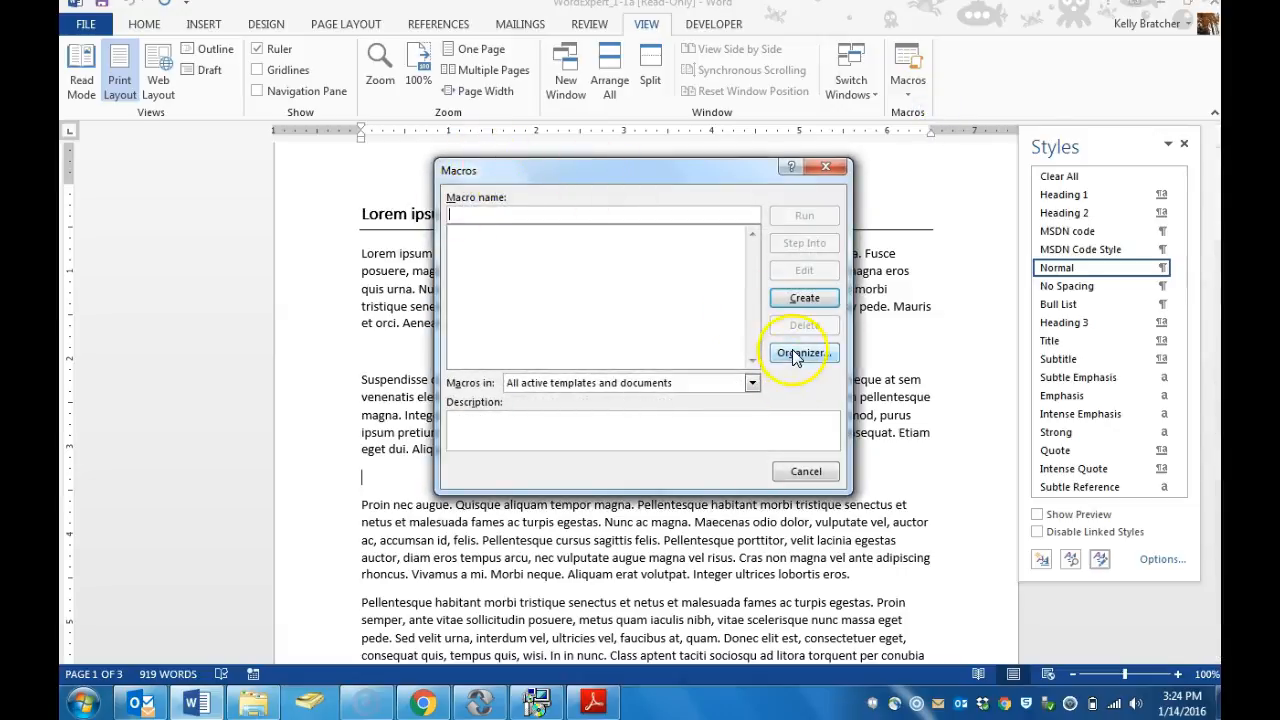
# - In the Organizer, replace the left-side document with the WordExpert_1-1c template
pyautogui.click(802, 352)
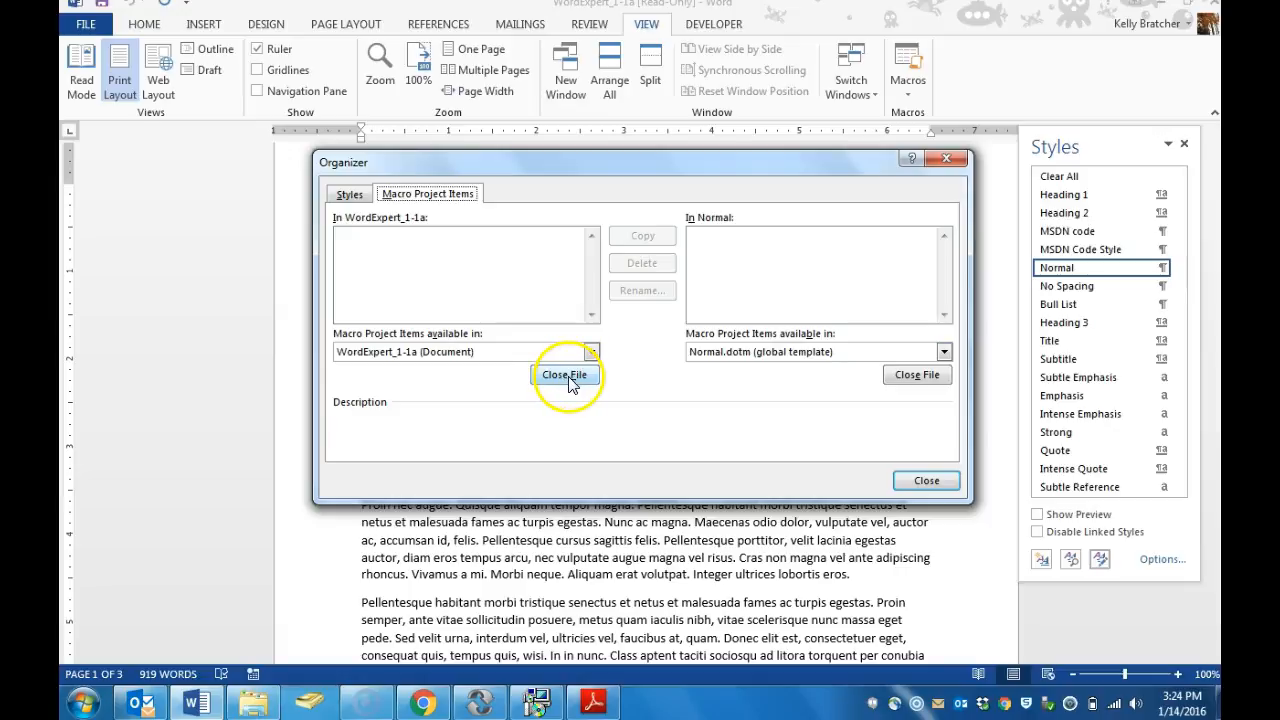
pyautogui.click(564, 374)
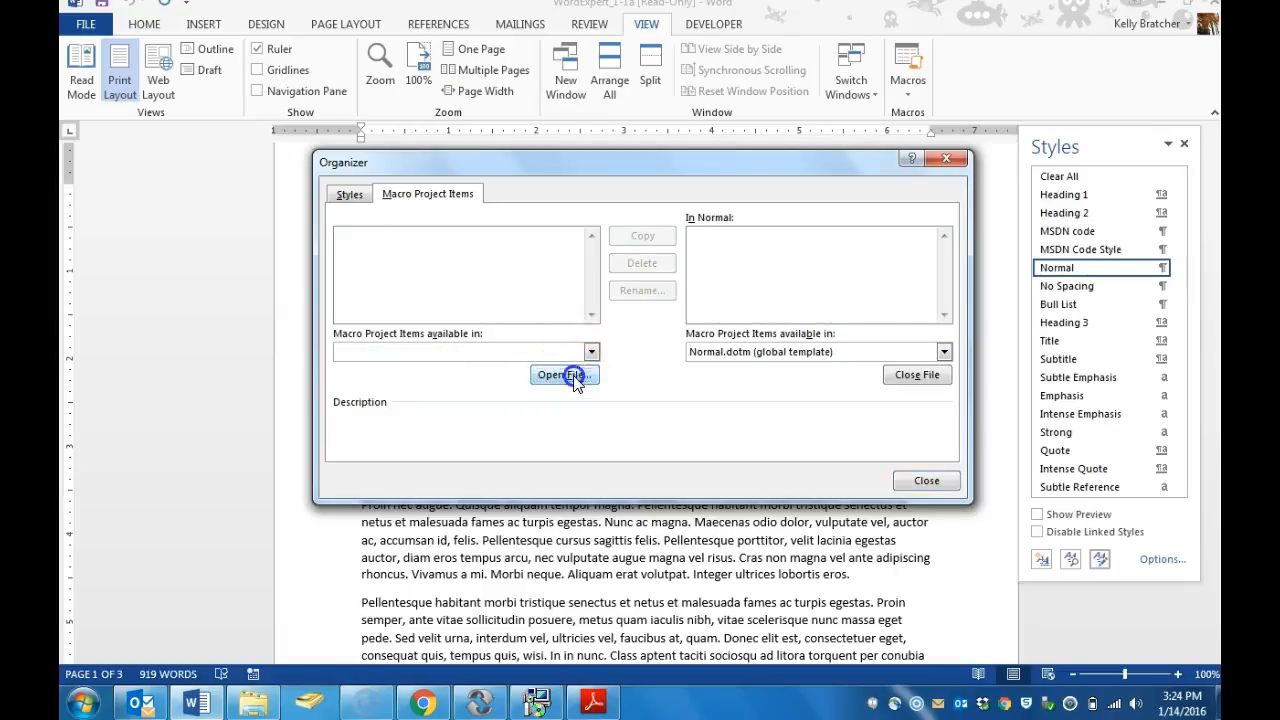
pyautogui.click(564, 376)
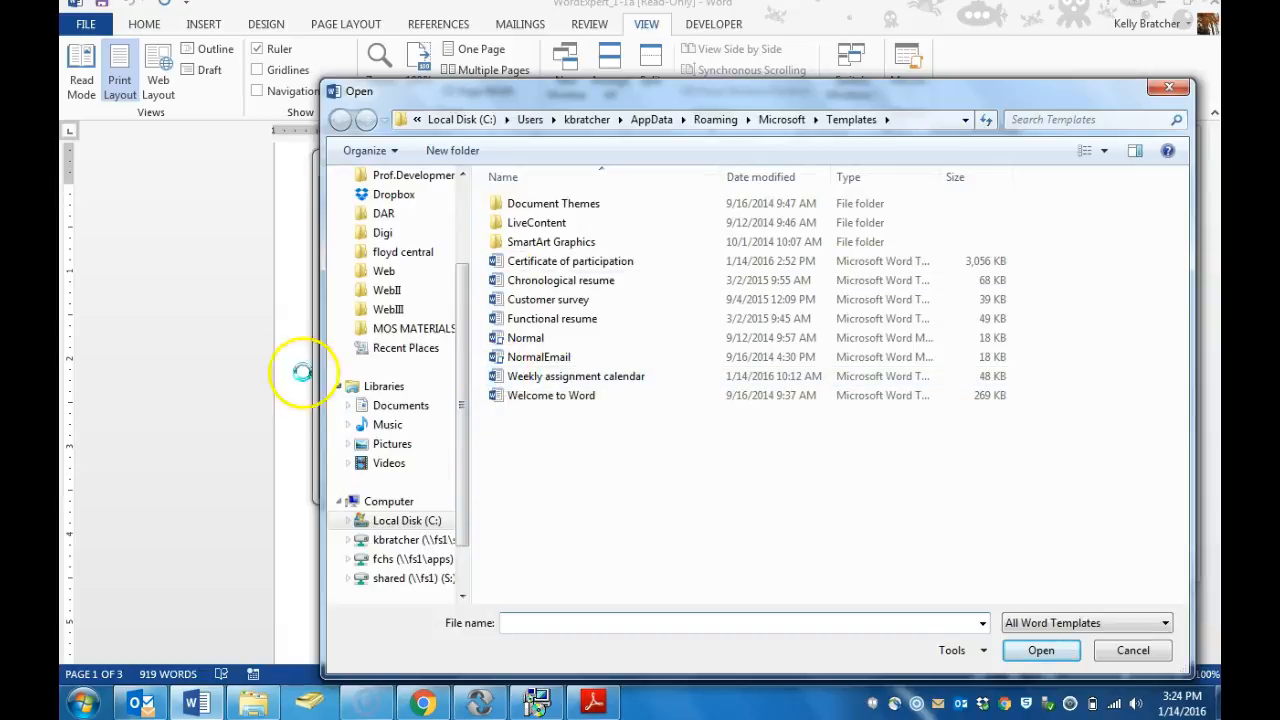
pyautogui.click(414, 328)
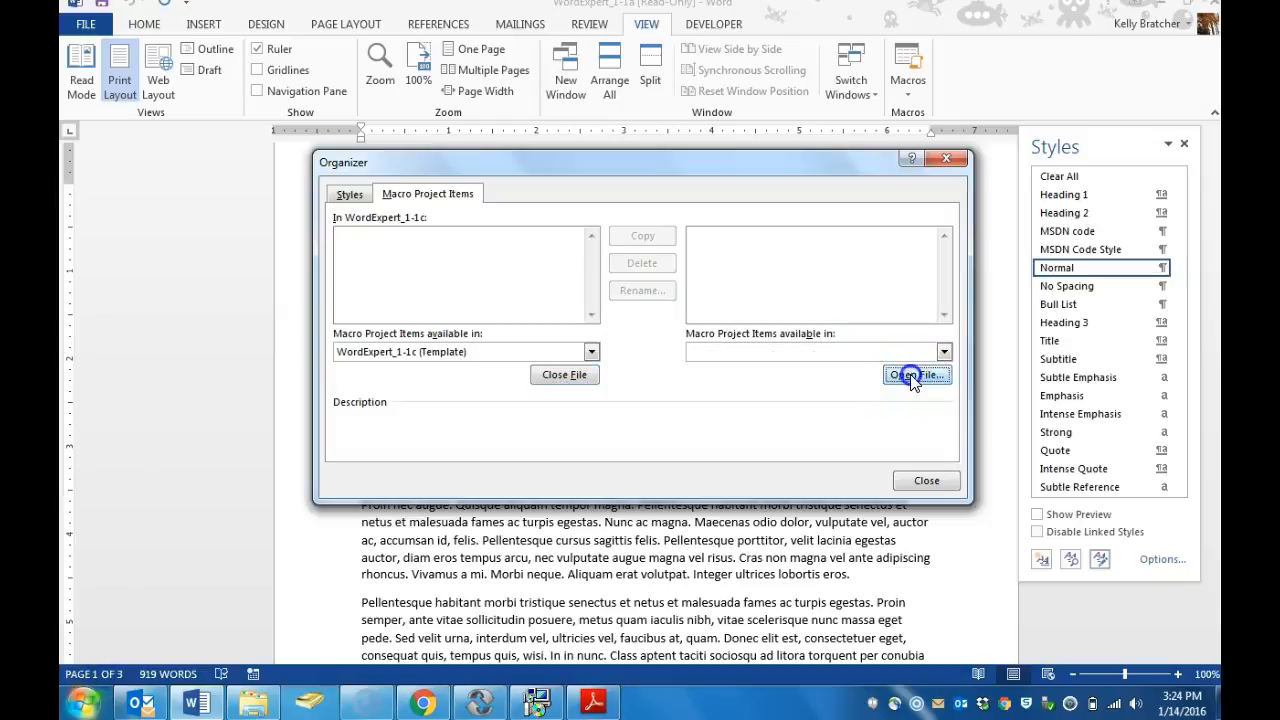
# - Load WordExpert_1-1d on the right from Expert > WordExpert2013PracticeFiles > Objective1, then close the Organizer
pyautogui.click(916, 374)
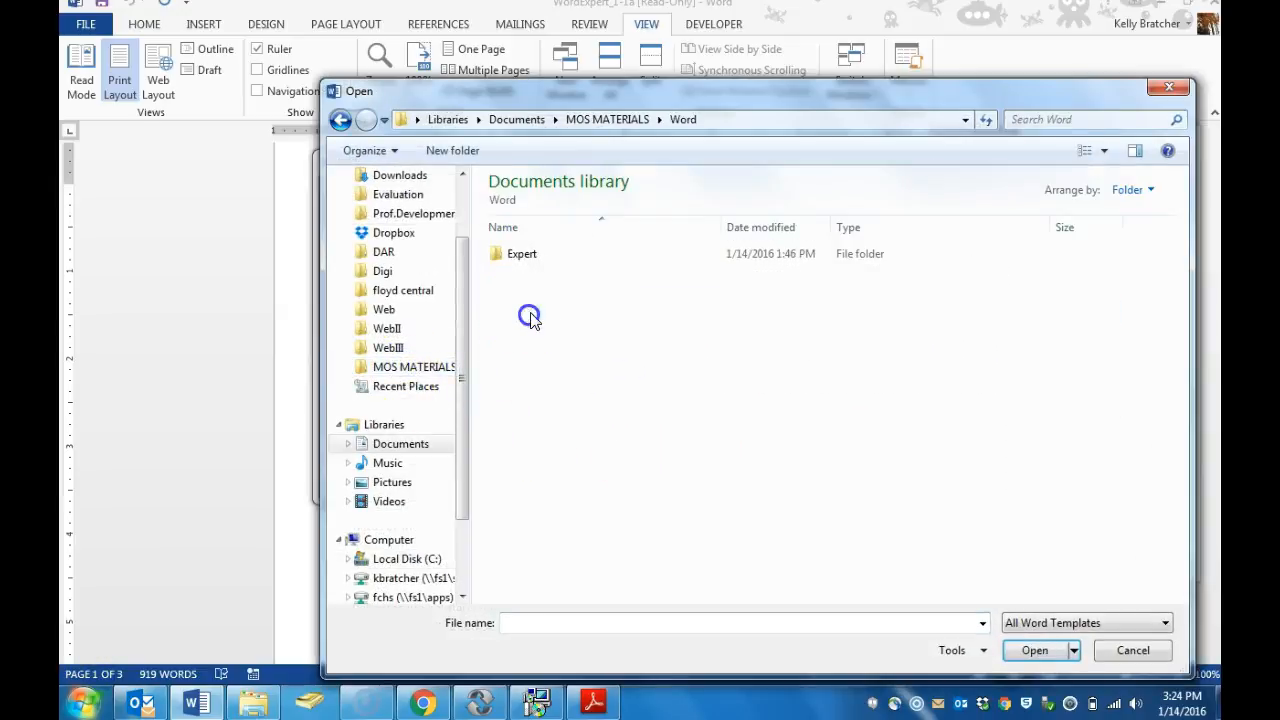
pyautogui.doubleClick(520, 252)
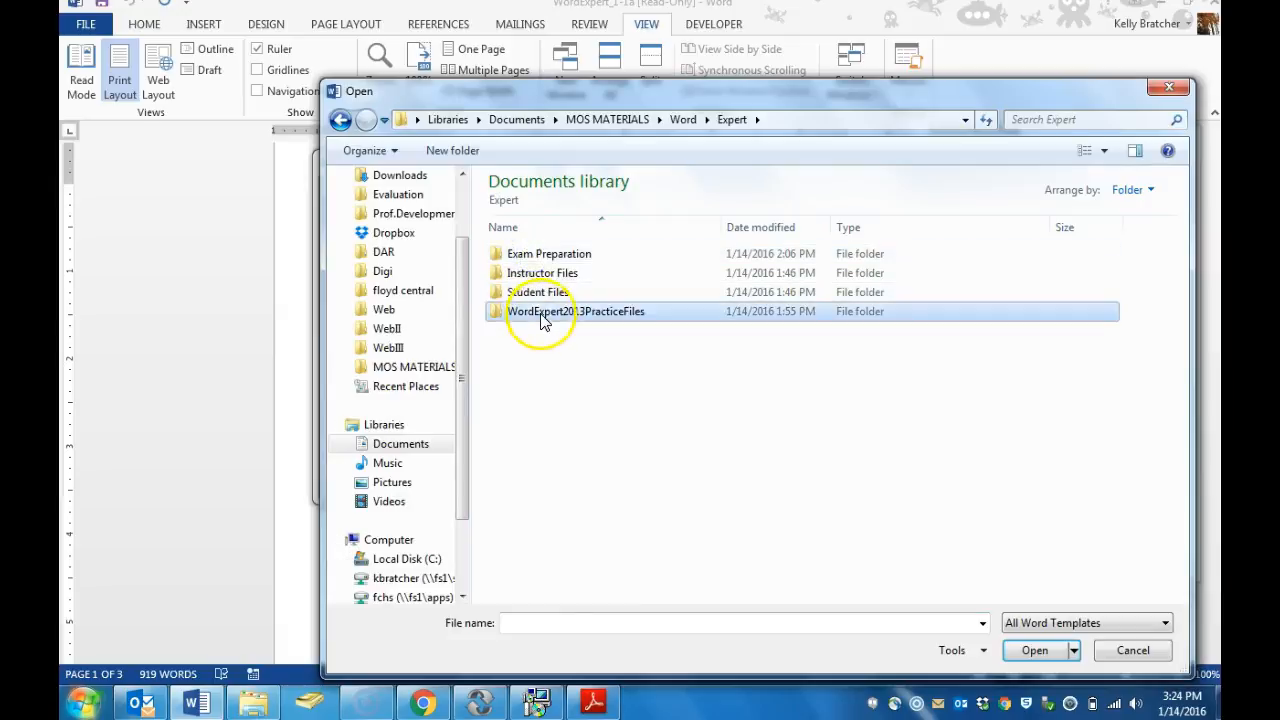
pyautogui.doubleClick(576, 312)
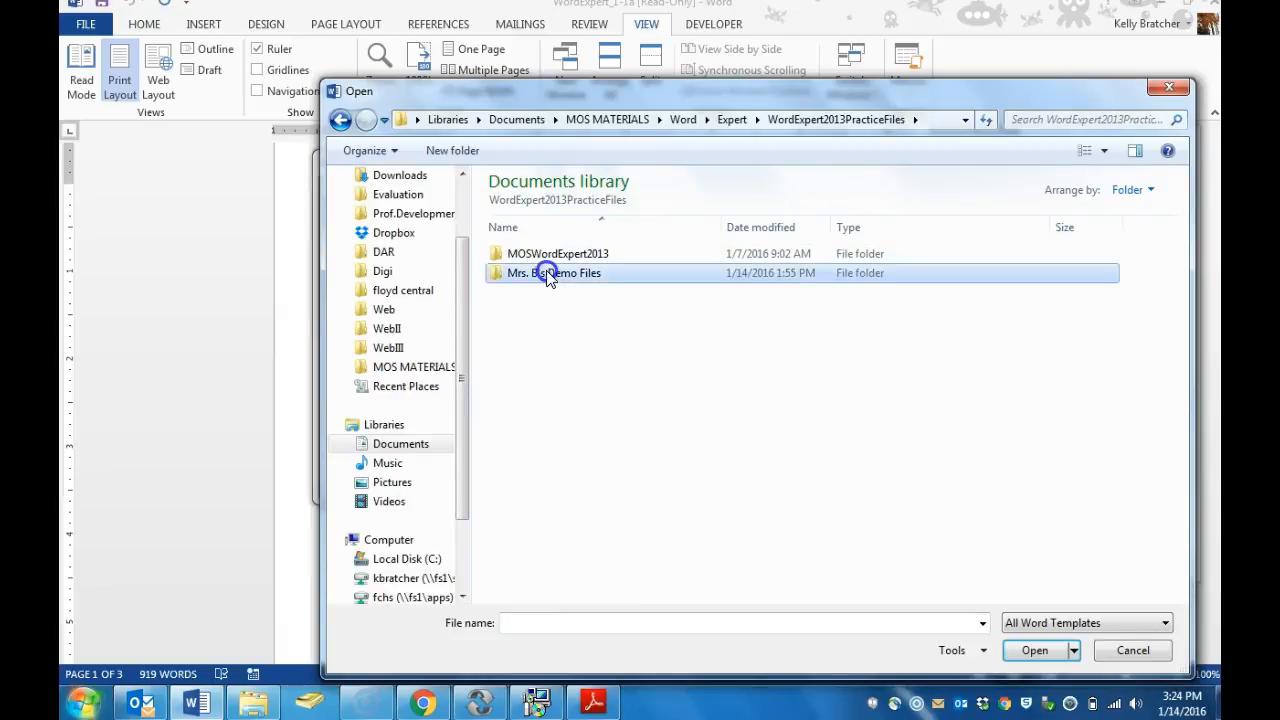
pyautogui.doubleClick(554, 272)
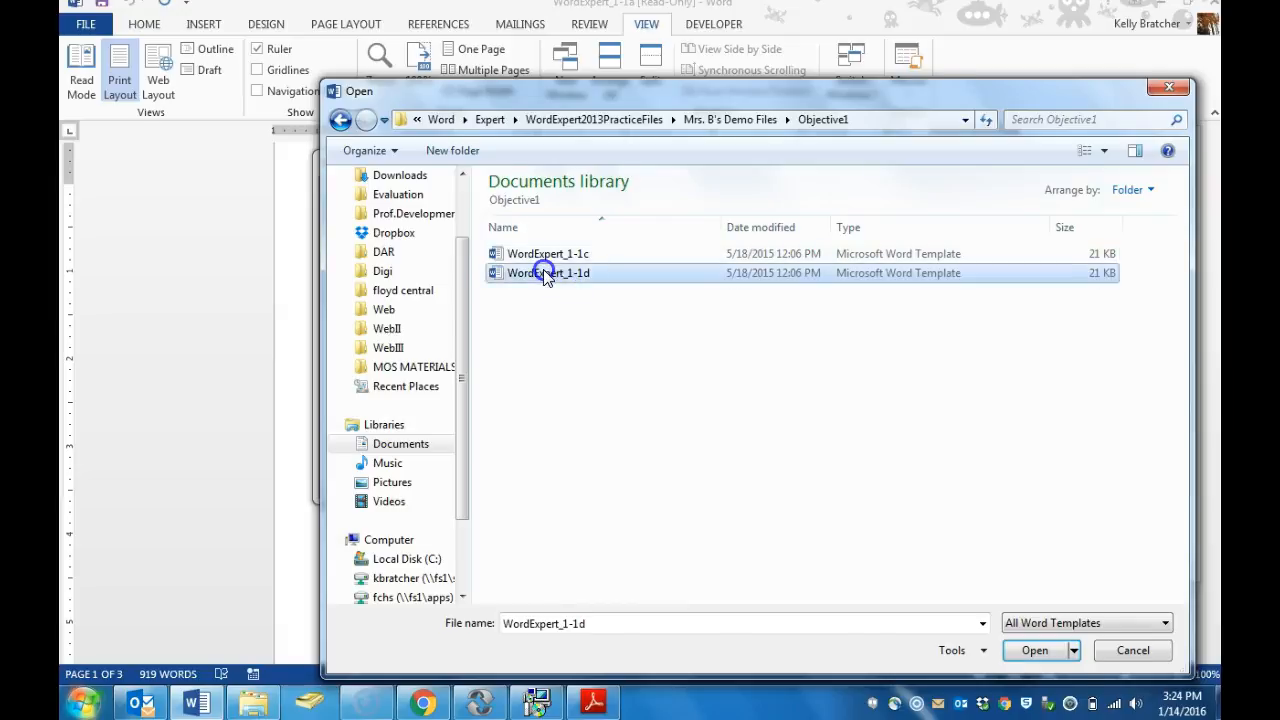
pyautogui.click(1034, 650)
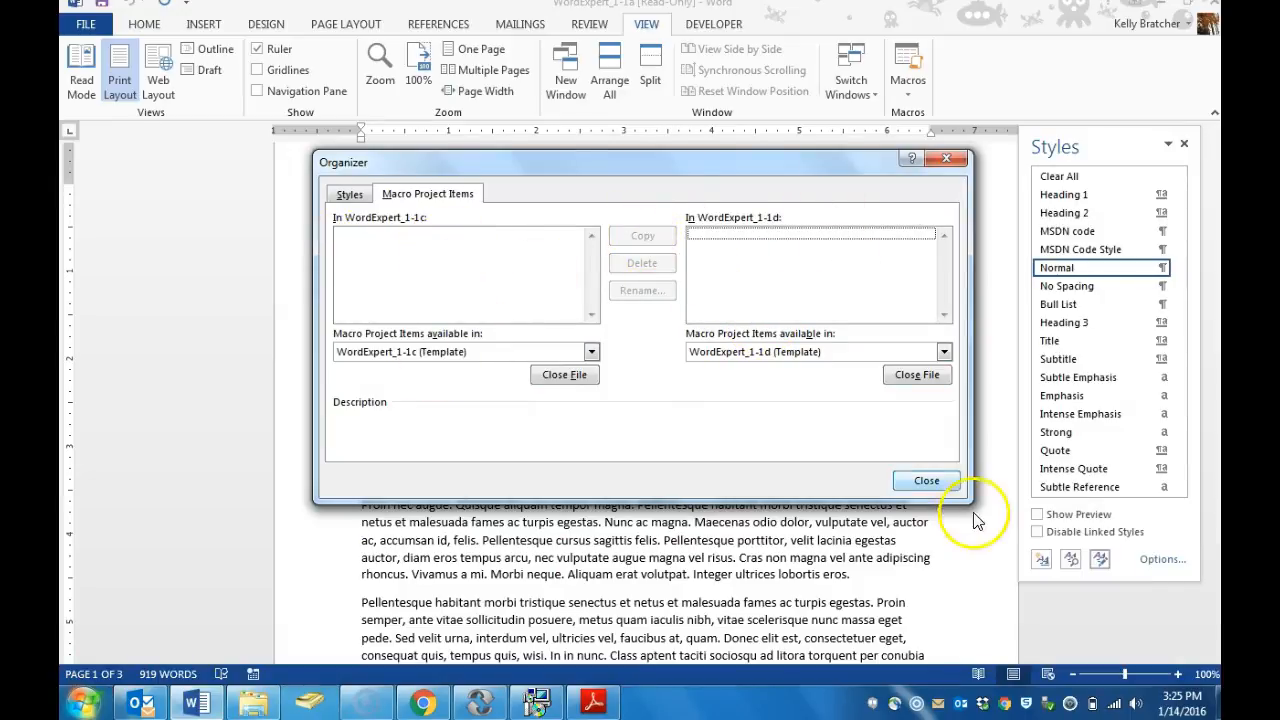
pyautogui.click(924, 480)
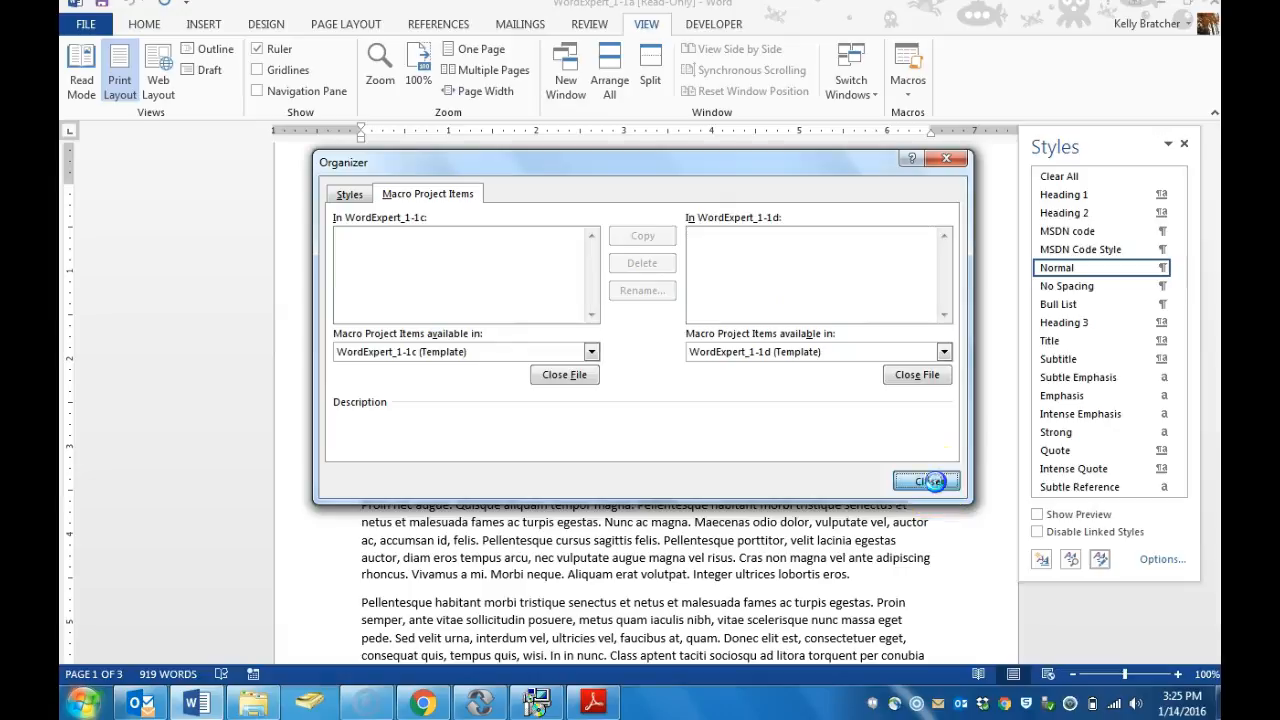